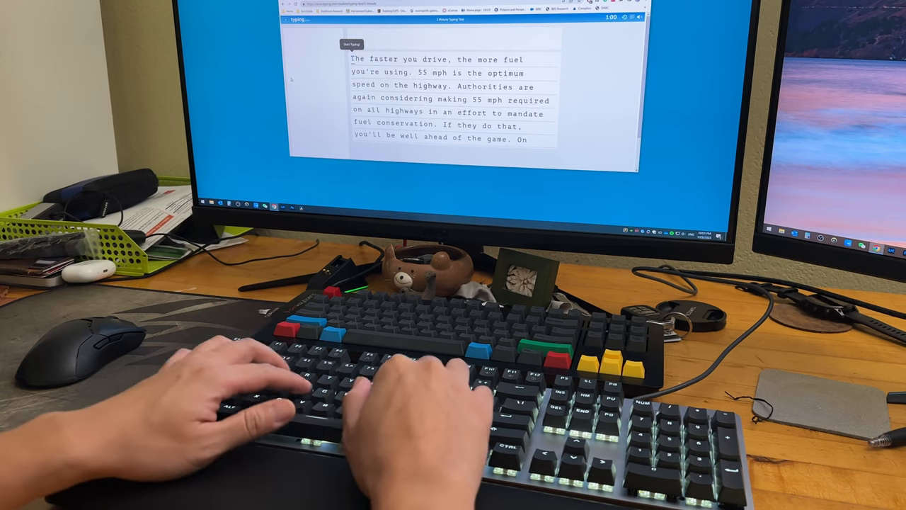
text(The faster)
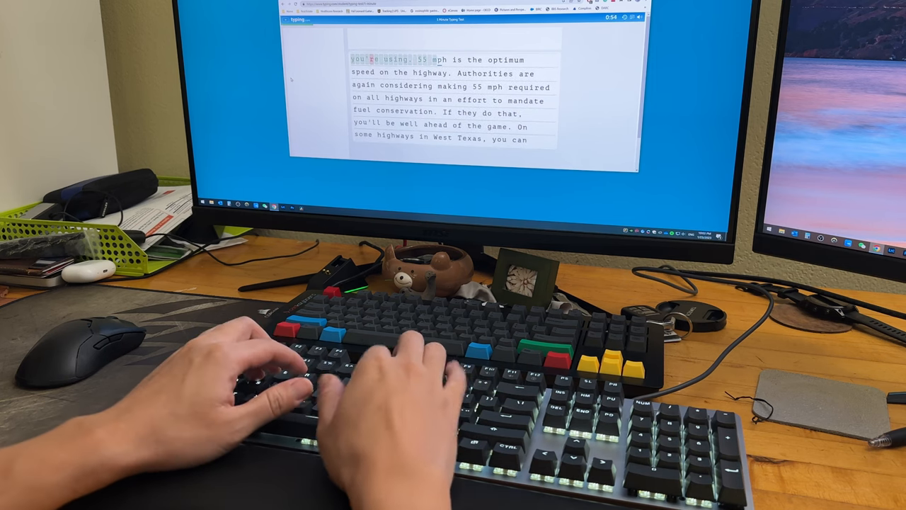
text(optimum)
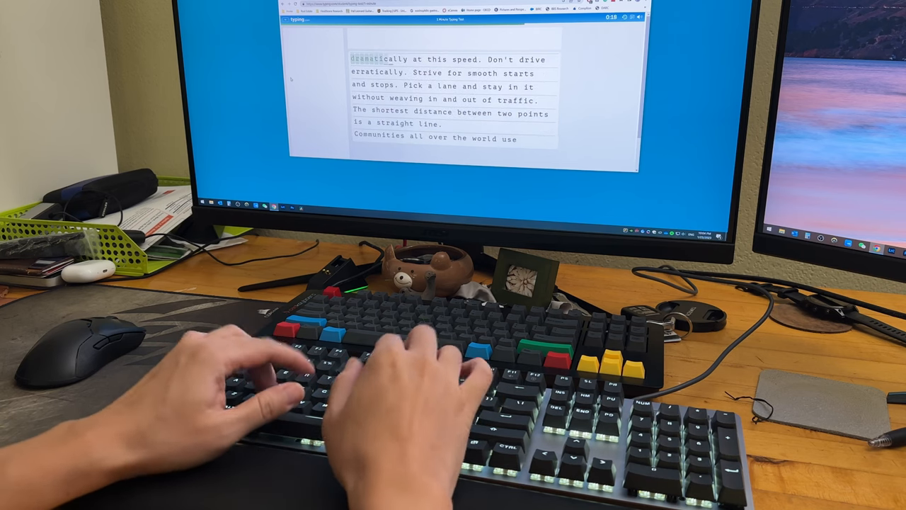
text(at)
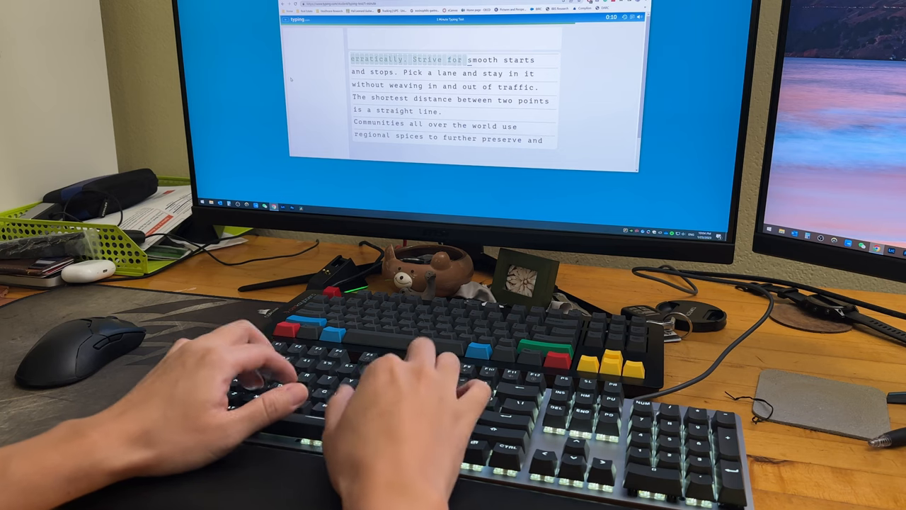
text(and)
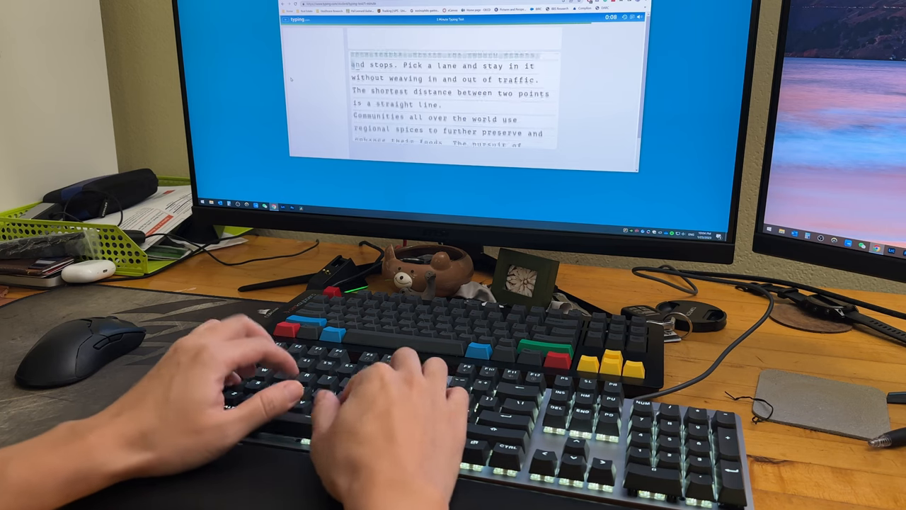